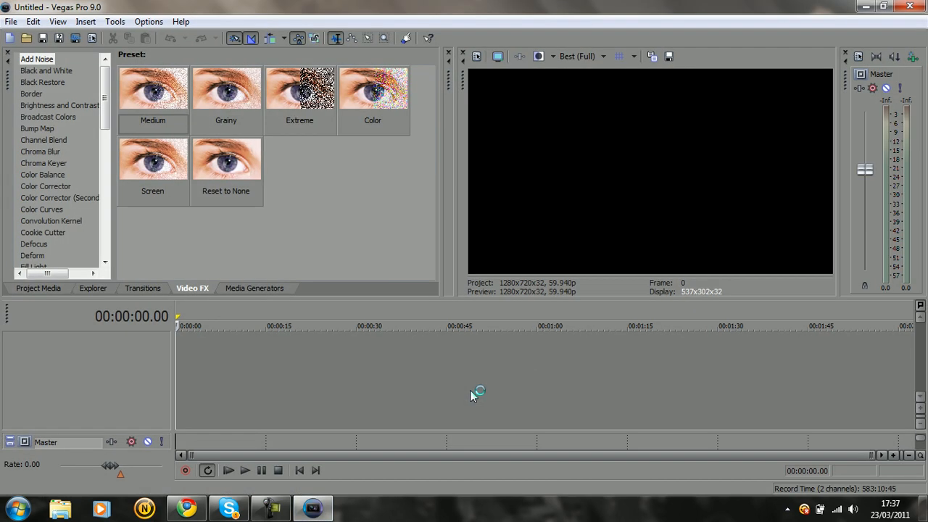
Locate the Favela SnD 9-4 clip in the personal folder and drag it onto the timeline
left_click(13, 509)
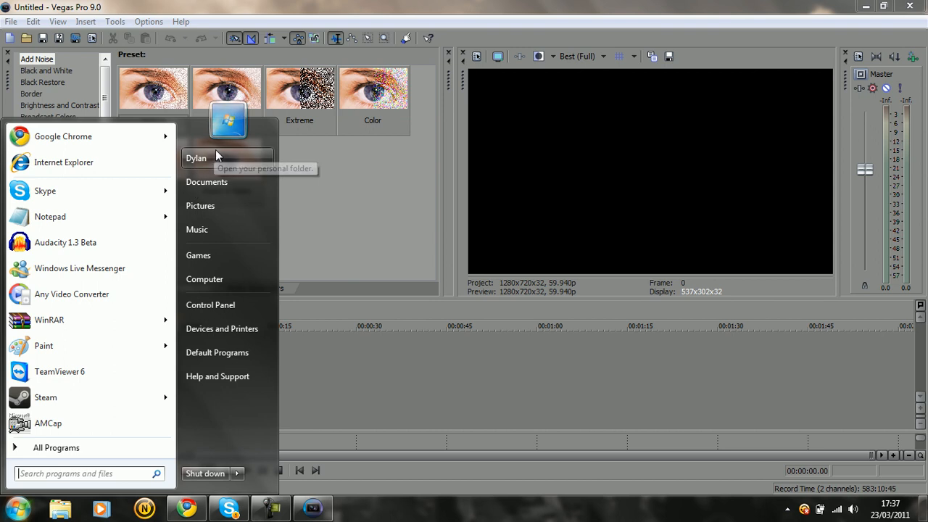
left_click(195, 158)
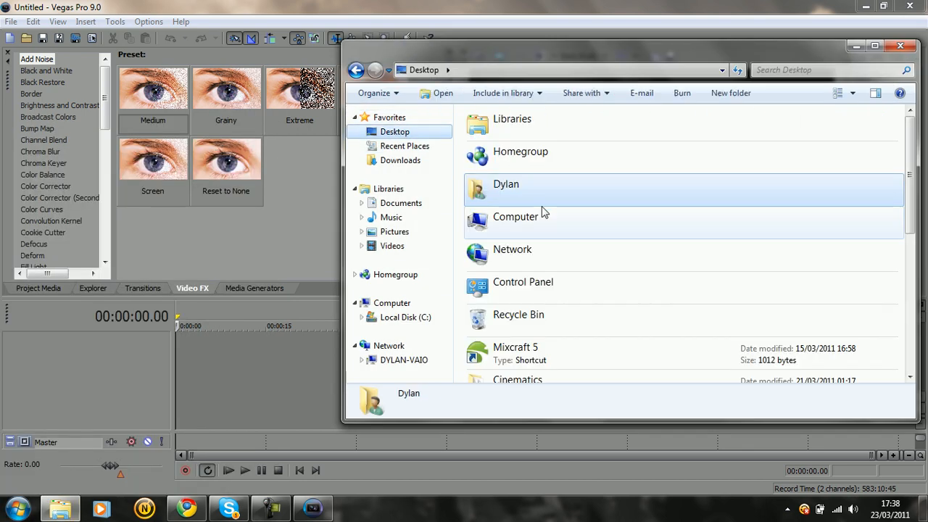
scroll("down", 3)
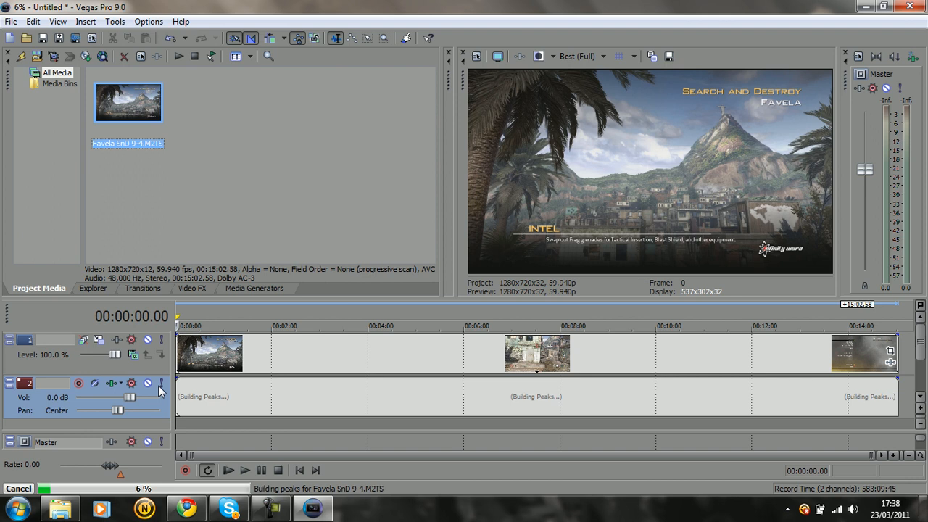
Turn off Maintain aspect ratio in the clip's properties and dismiss the Event Pan/Crop window
right_click(209, 354)
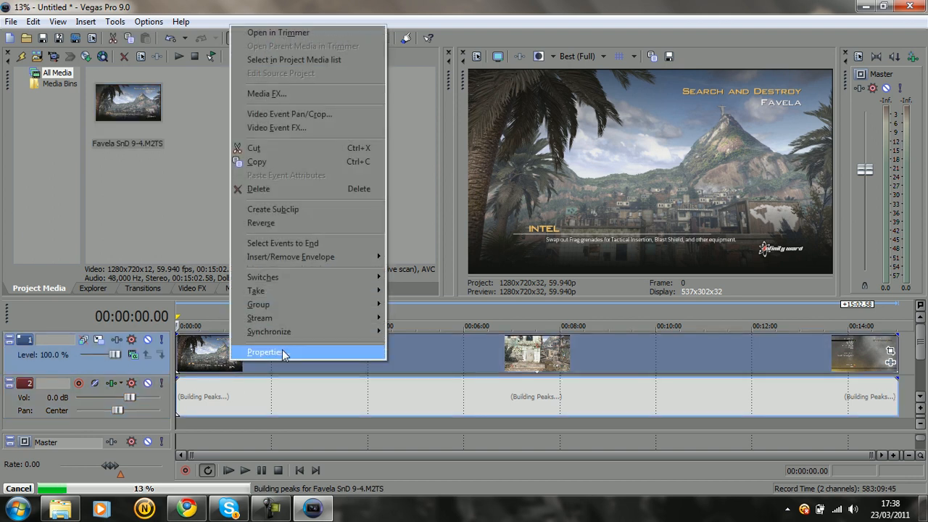
left_click(267, 352)
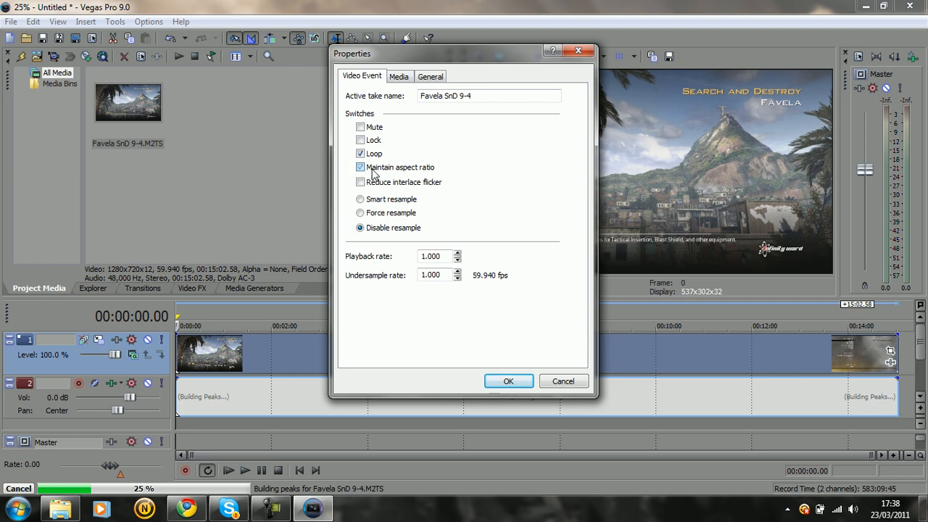
left_click(360, 167)
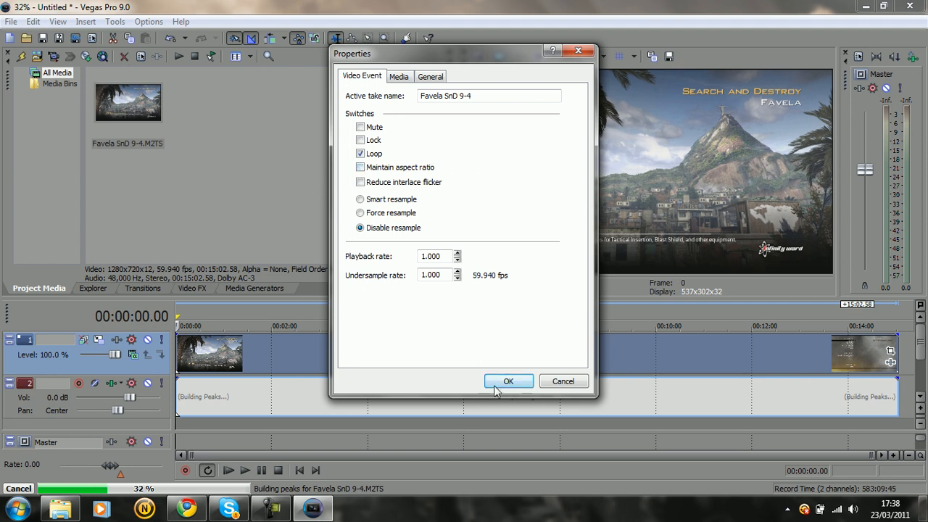
left_click(508, 380)
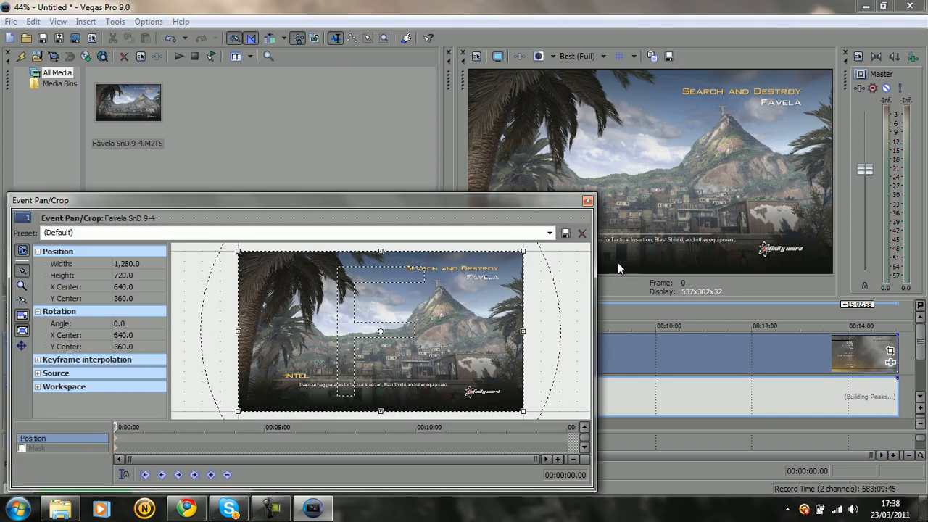
left_click(549, 232)
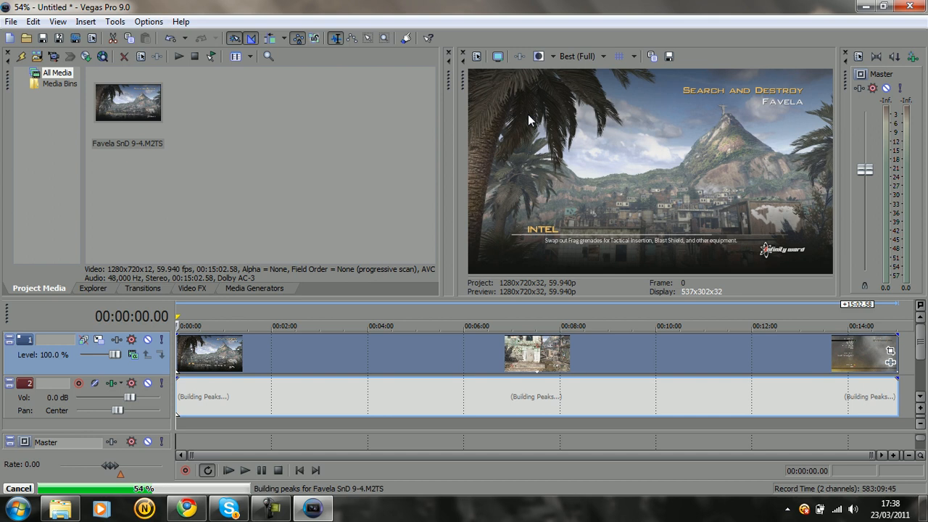
mouse_move(476, 57)
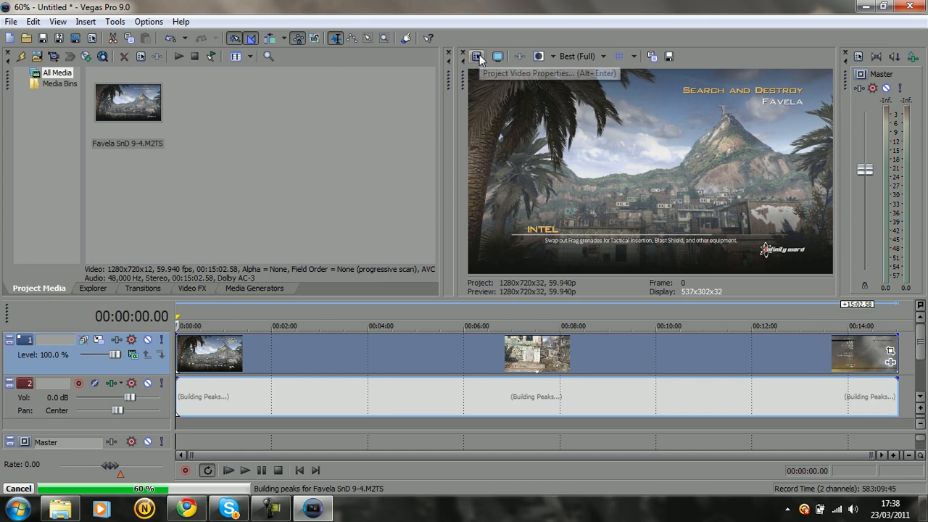
Set project audio resample and stretch quality to Best, keeping 1280×720 at 59.940 fps video
left_click(475, 57)
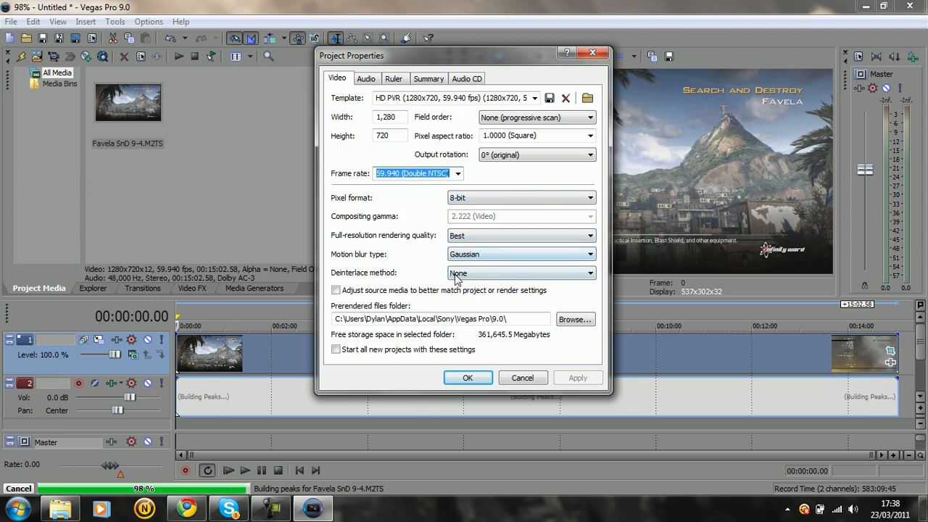
mouse_move(348, 307)
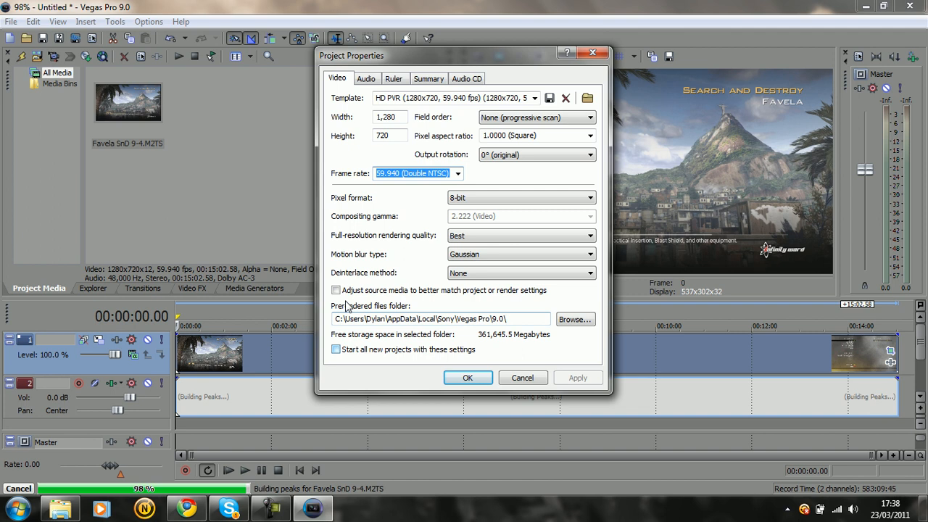
left_click(366, 78)
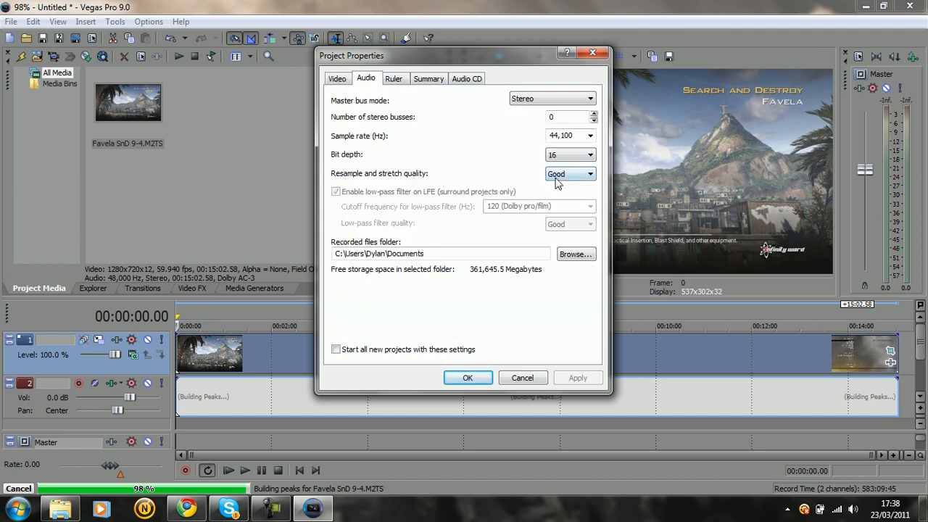
left_click(570, 174)
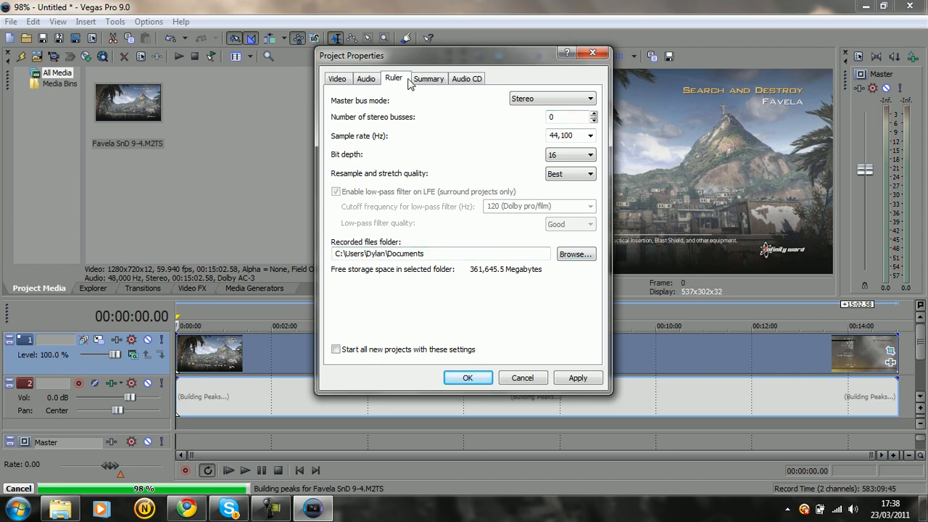
left_click(466, 79)
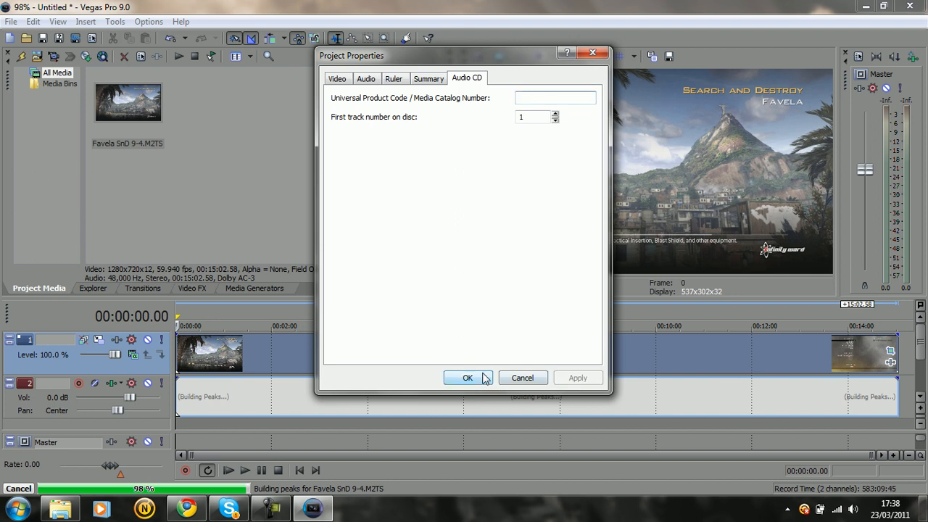
left_click(467, 377)
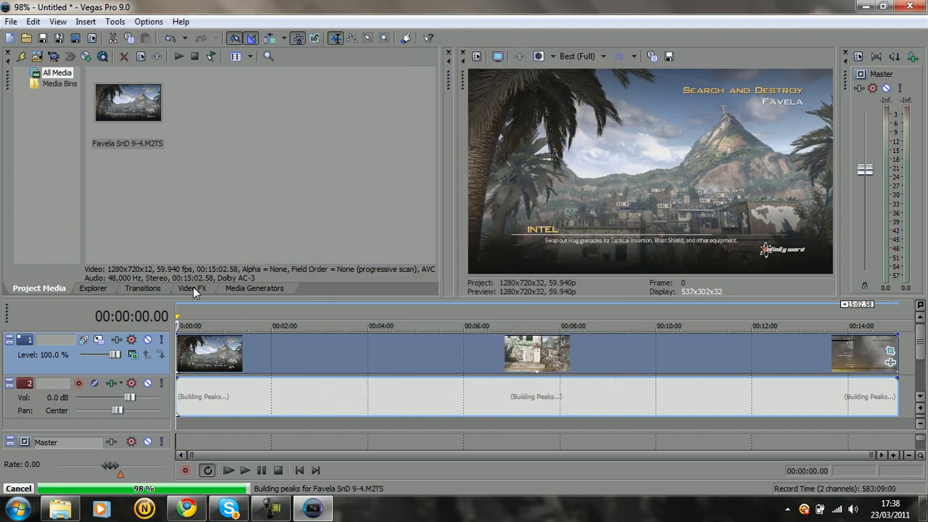
Show the Video FX list with its effect presets
left_click(191, 287)
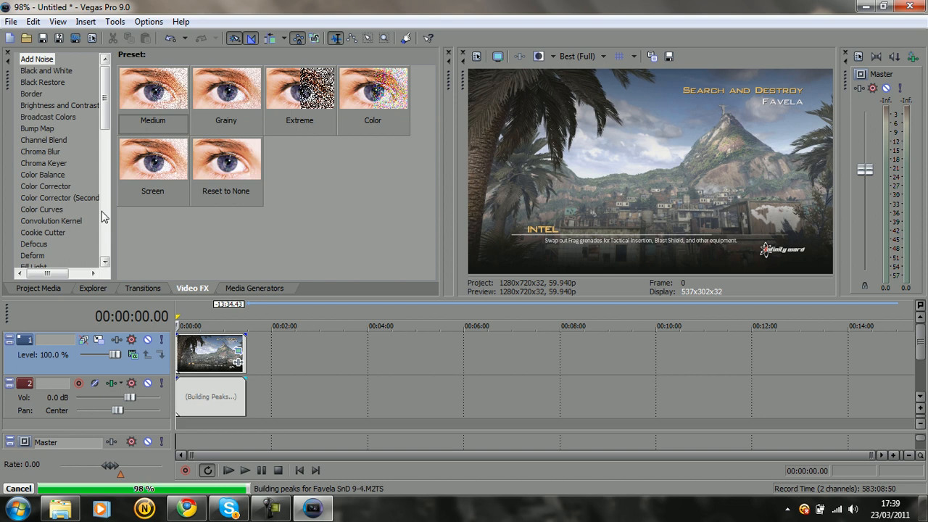
Apply Color Corrector to the clip with saturation 1.500, gain 1.296, gamma 1.055, offset -18.9
left_click(46, 186)
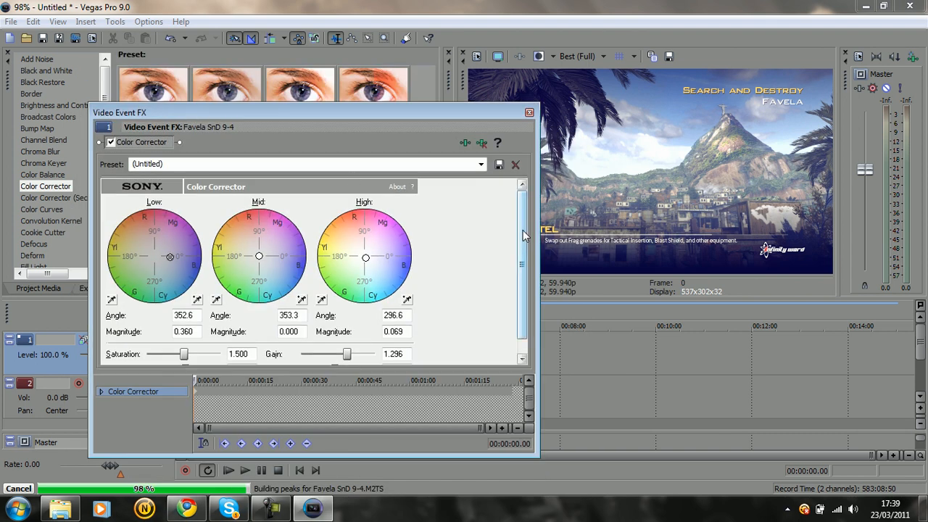
scroll("down", 3)
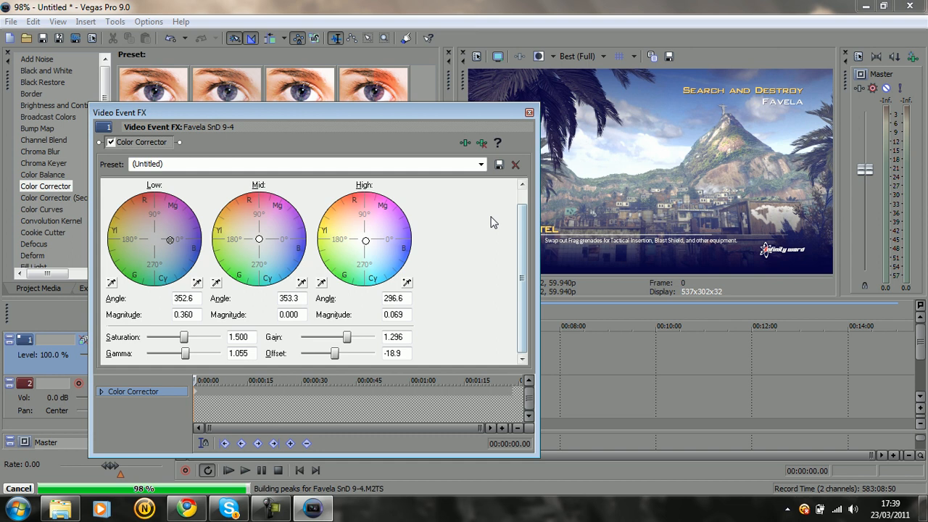
mouse_move(235, 239)
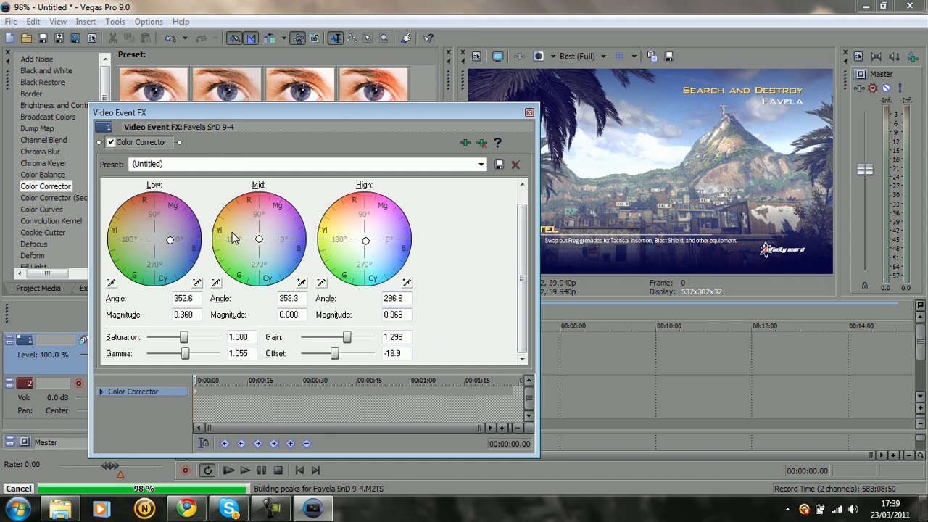
mouse_move(339, 371)
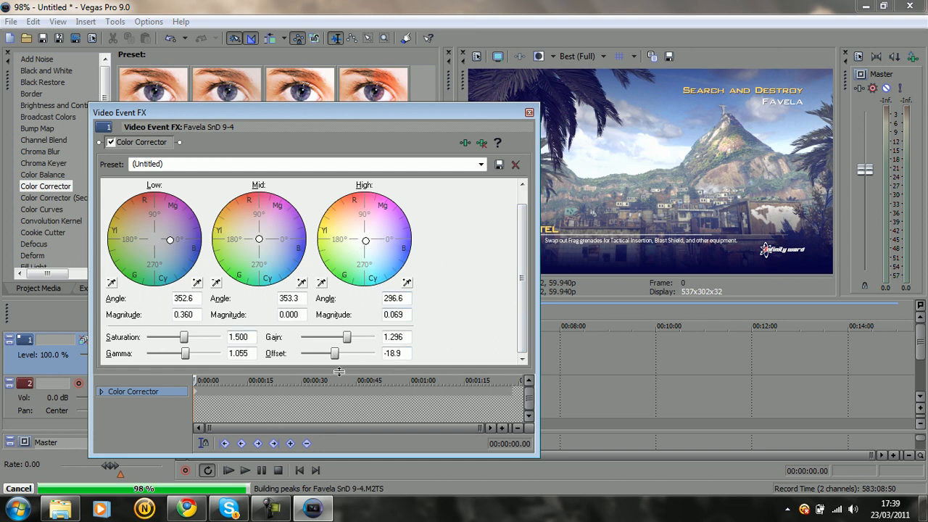
mouse_move(110, 328)
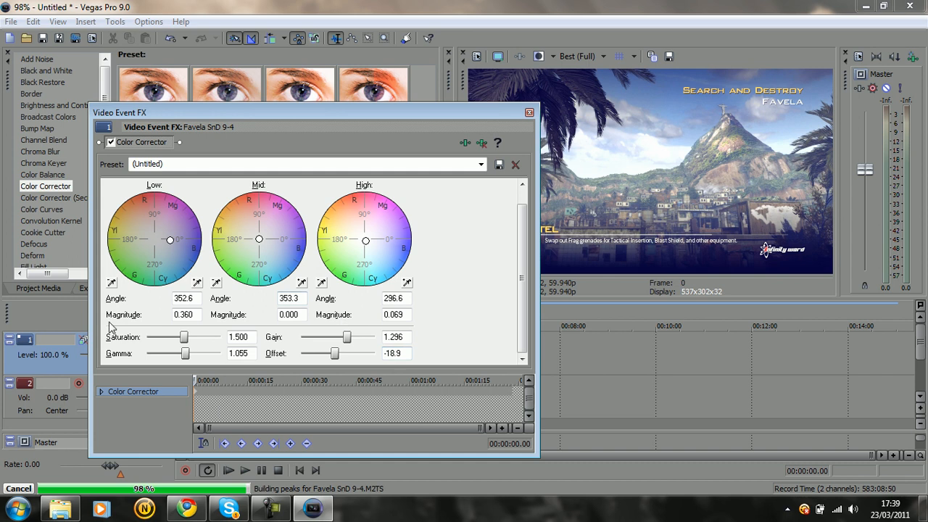
mouse_move(326, 366)
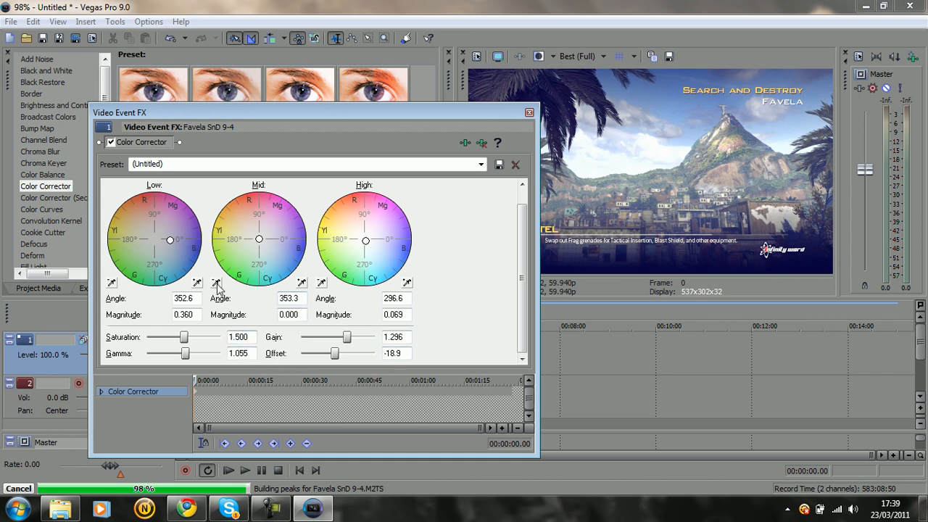
mouse_move(275, 263)
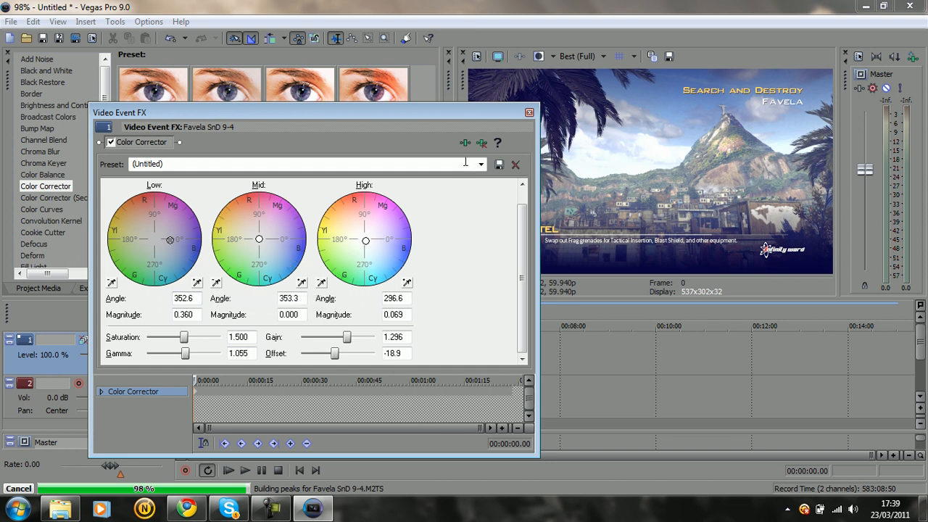
Add a Sharpen effect after the Color Corrector and close the Video Event FX window
left_click(529, 114)
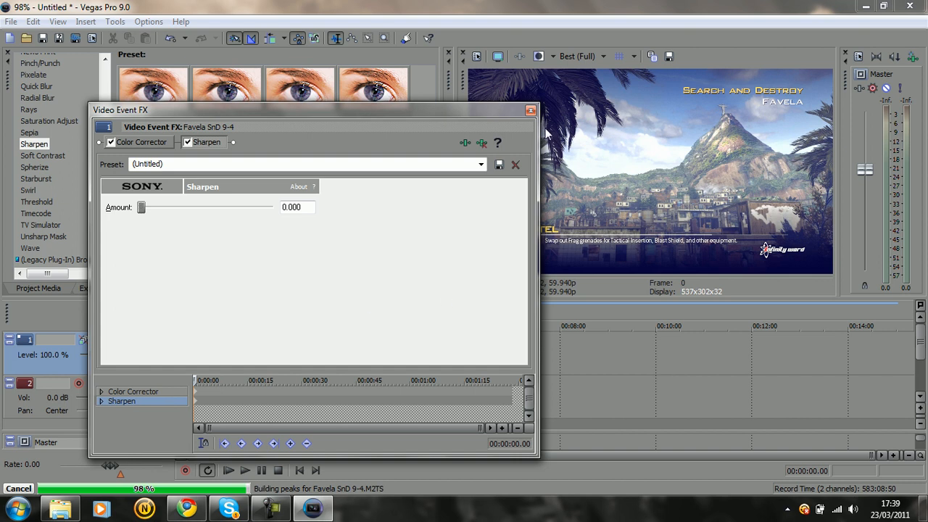
mouse_move(530, 116)
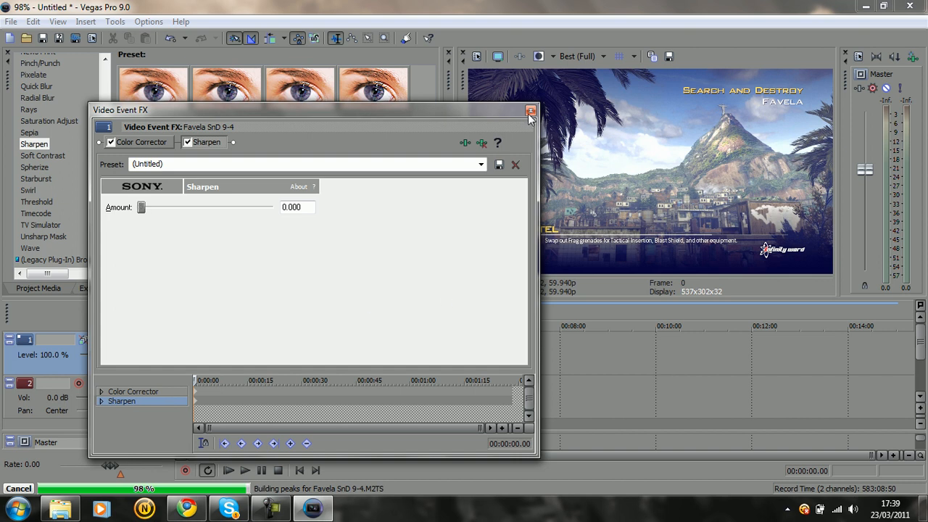
left_click(530, 110)
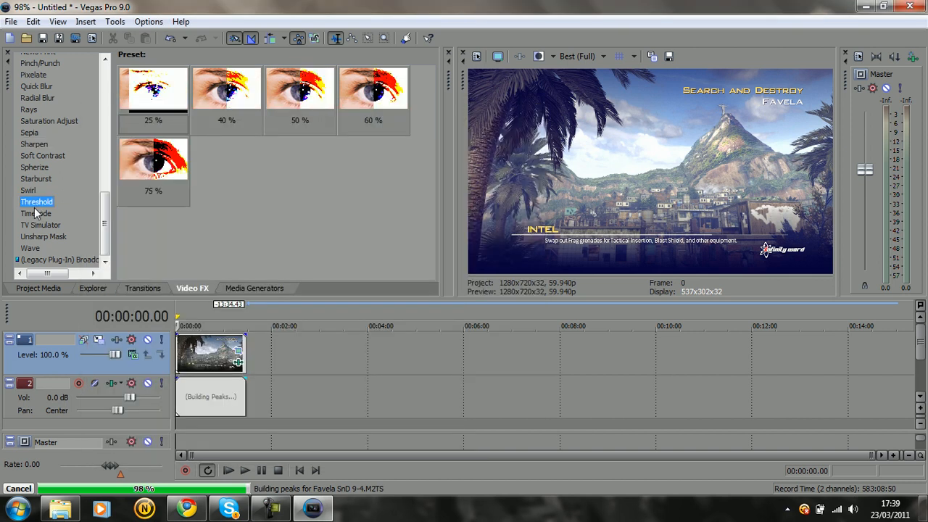
Add an Unsharp Mask with amount 0.242 and radius 0.280, then close the effects window
left_click(43, 236)
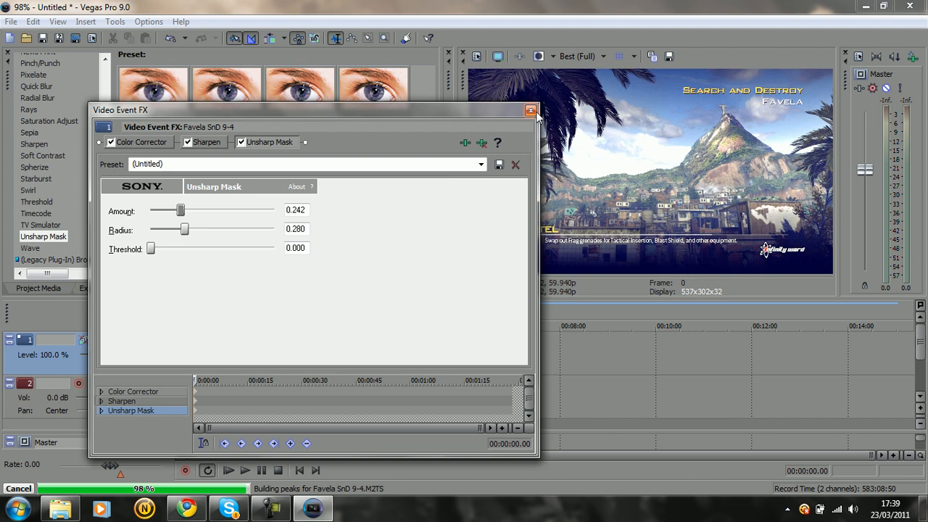
left_click(12, 22)
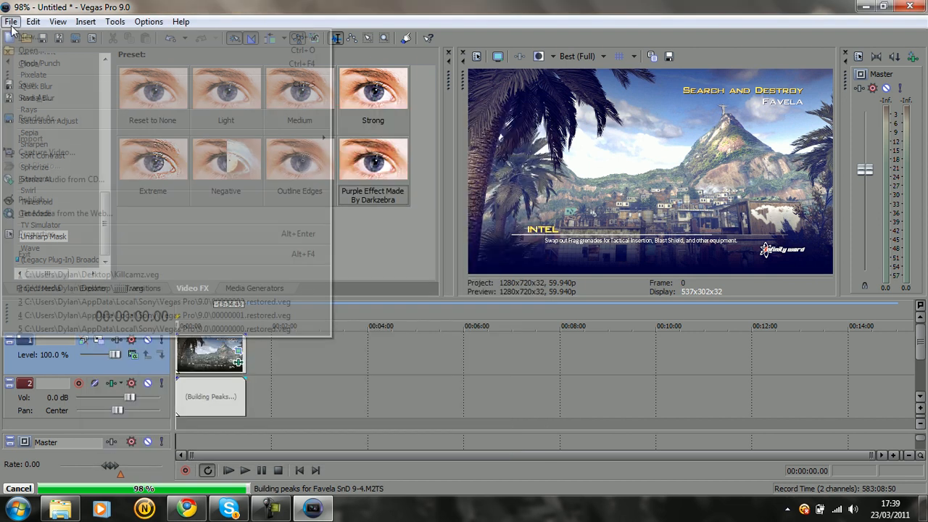
Select the clip's full span as the loop region and keep preview quality at Best (Full)
left_click(11, 21)
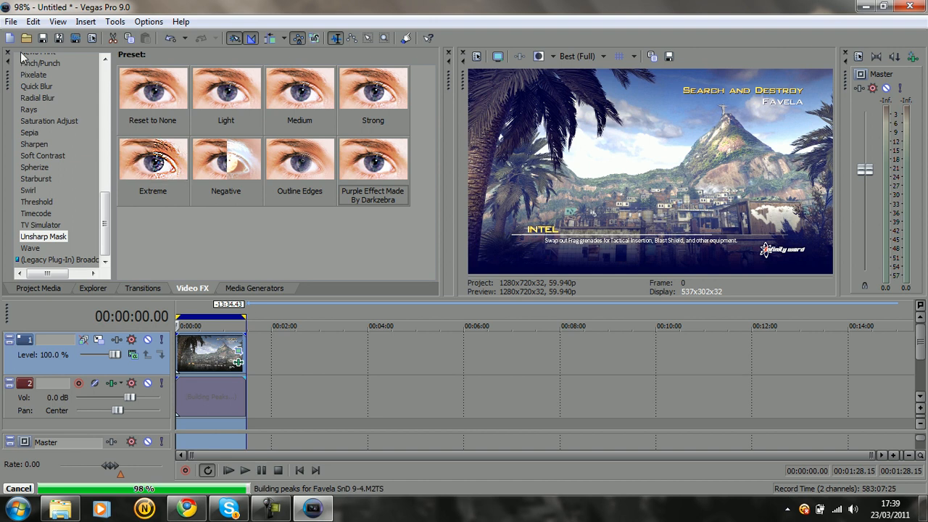
left_click(580, 57)
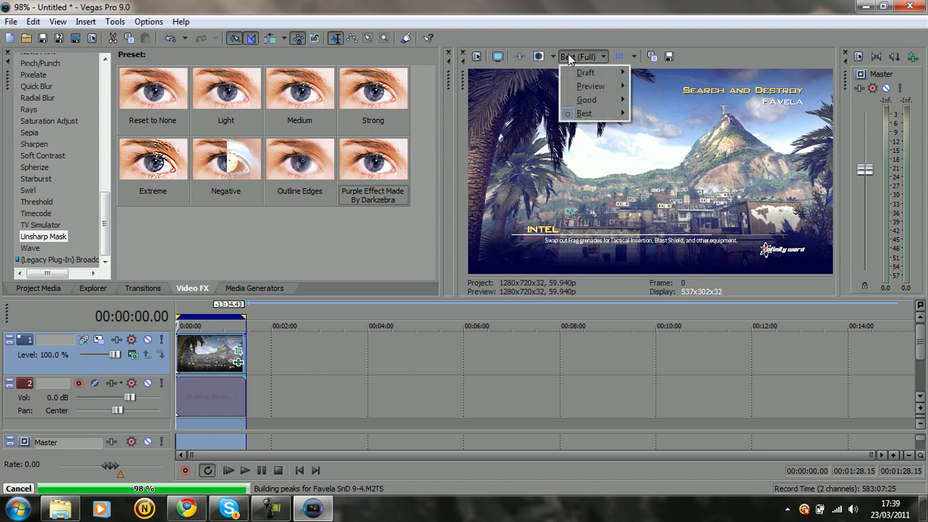
left_click(583, 113)
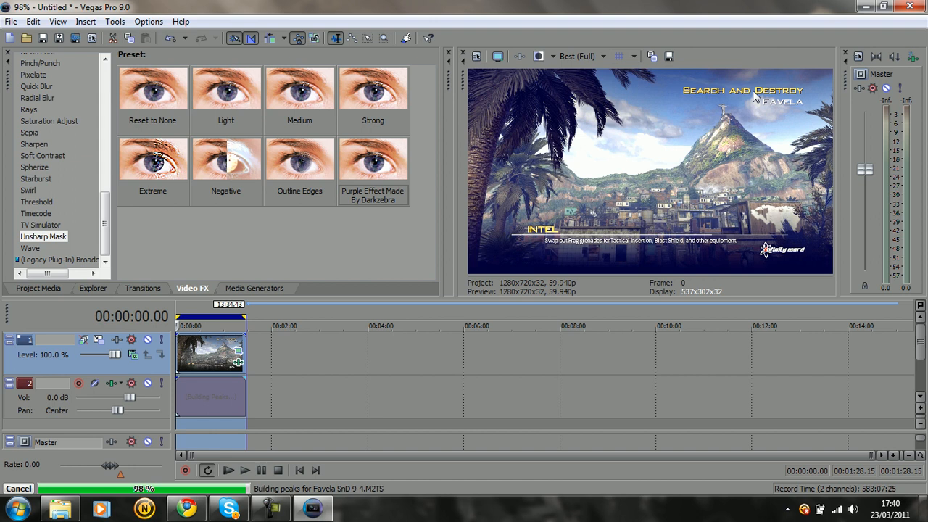
left_click(12, 22)
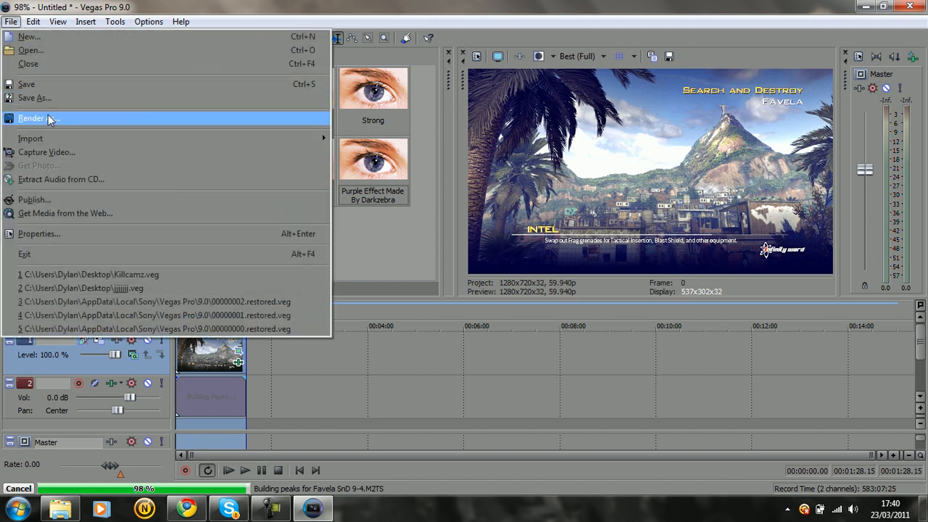
Set up Render As to MainConcept AVC/AAC MP4, Faze Teh Scope template, loop region only, file name FART
left_click(32, 118)
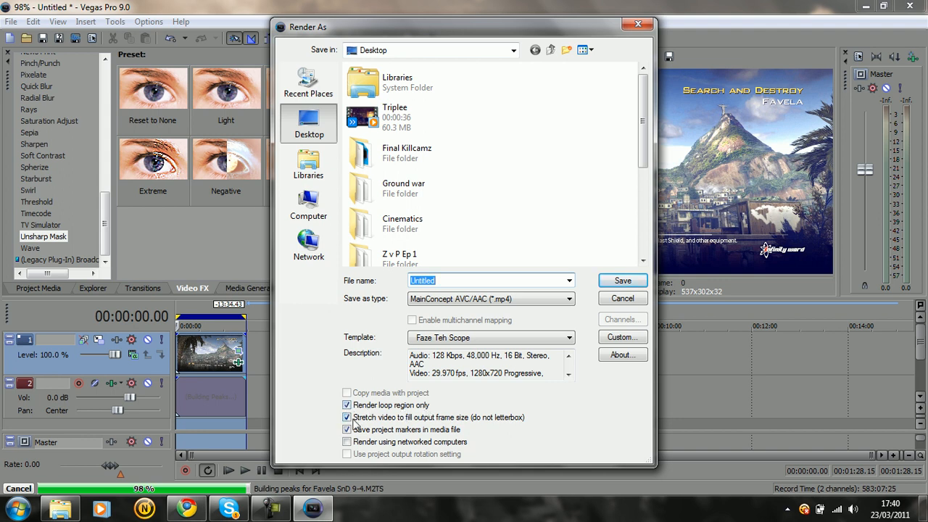
mouse_move(398, 432)
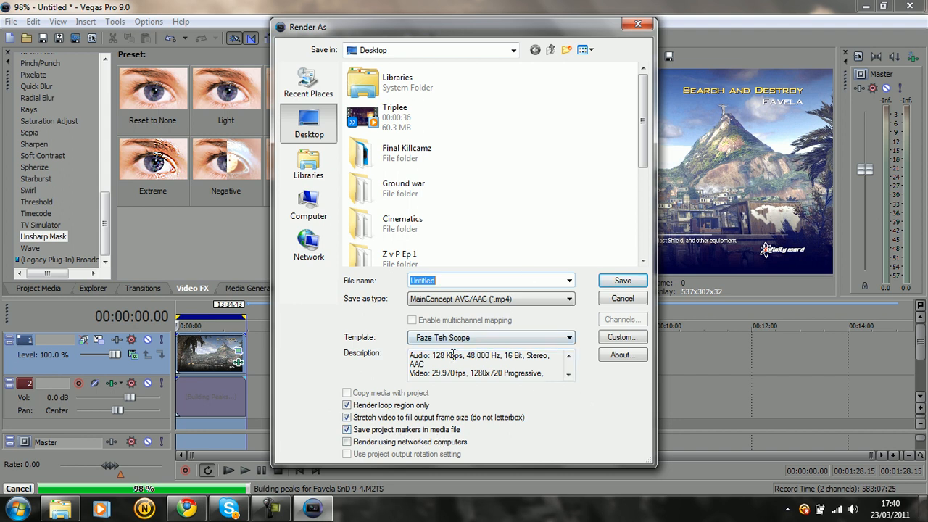
type("FART")
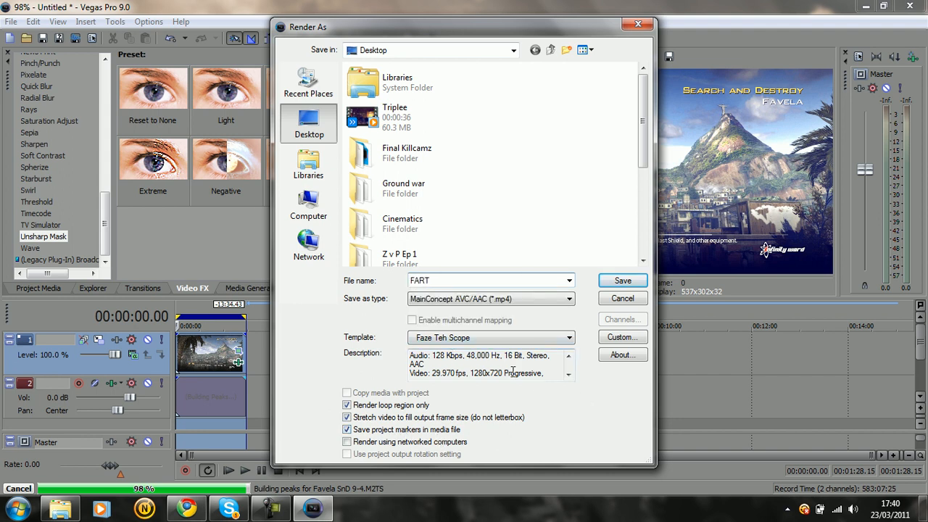
Confirm the custom 1280x720, 14,000,000 bps encoder settings and start rendering FART.mp4
left_click(621, 336)
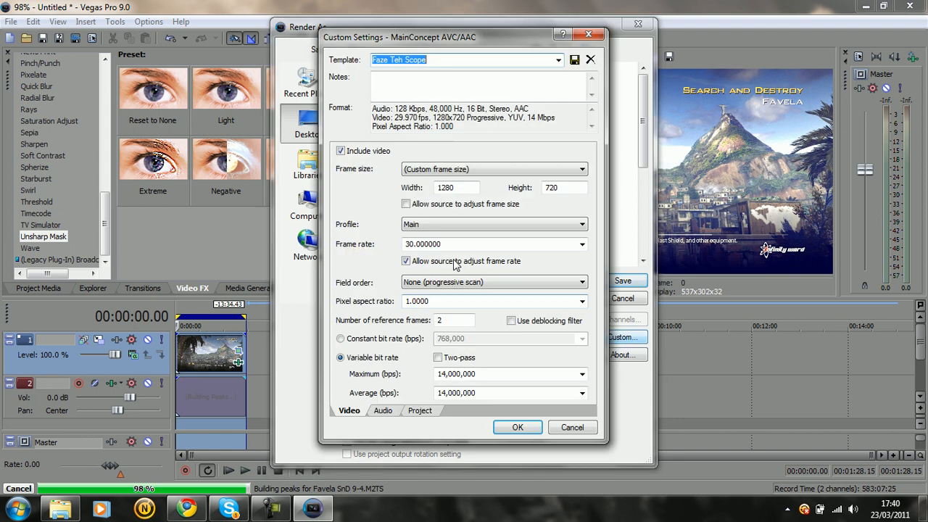
mouse_move(530, 171)
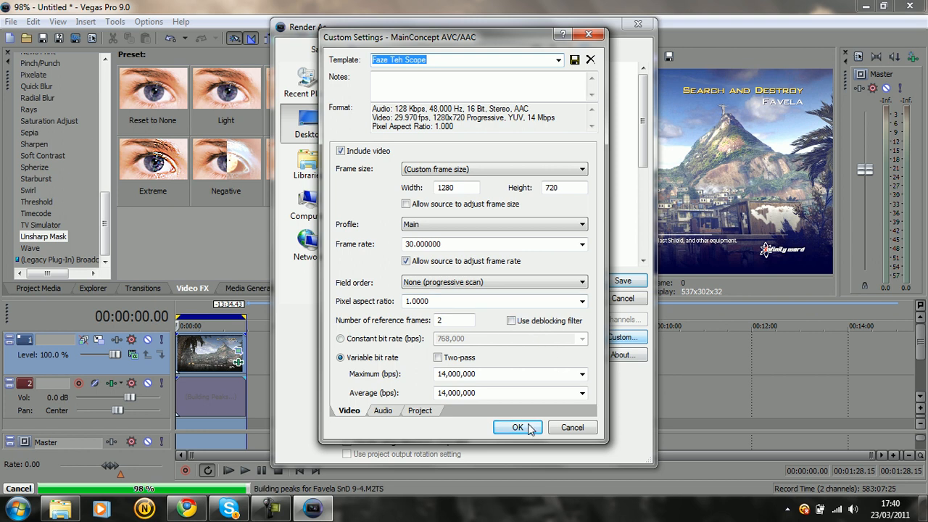
left_click(517, 426)
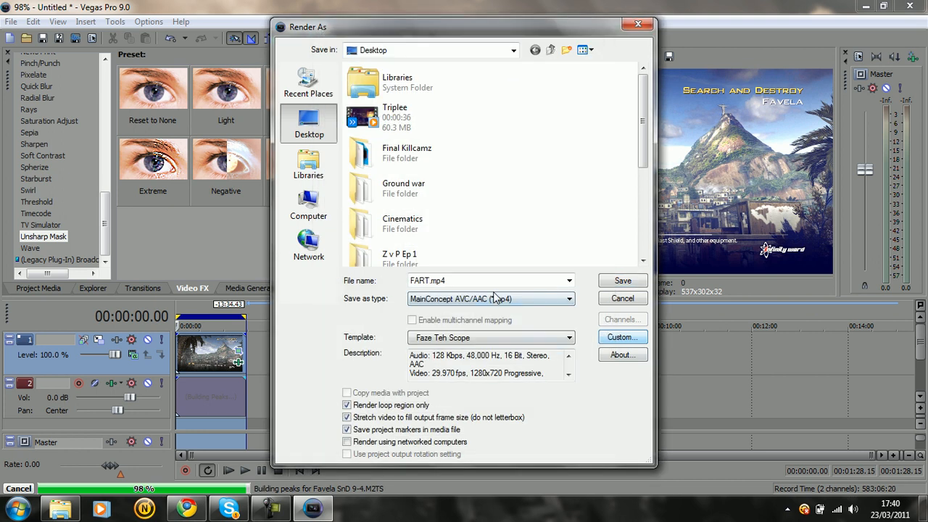
left_click(621, 281)
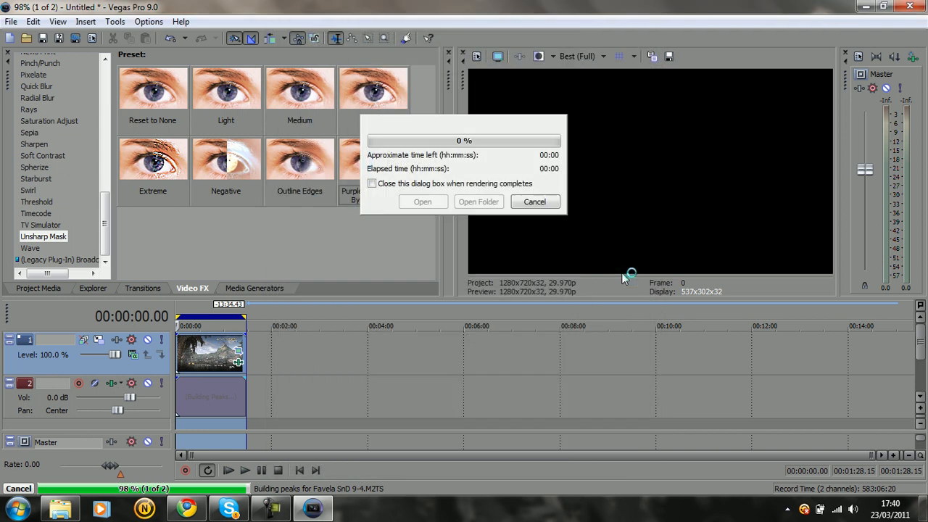